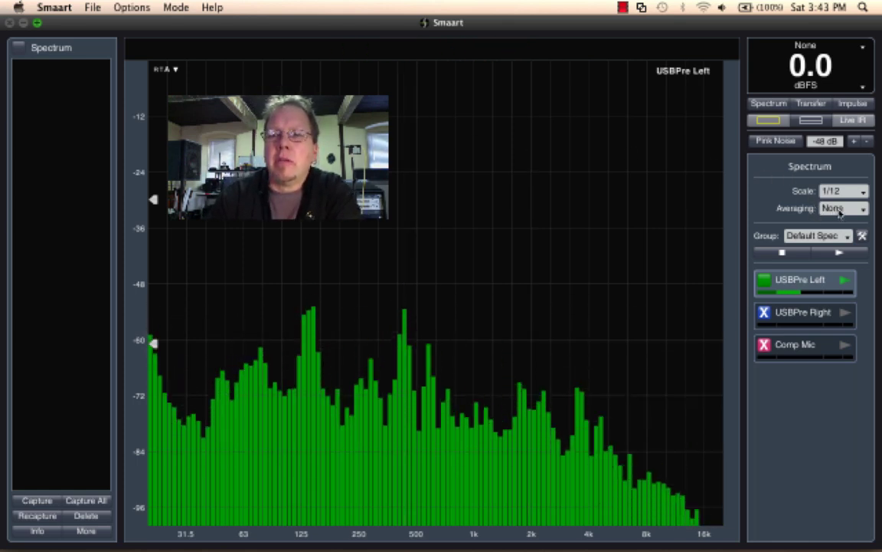
# - Set the spectrum averaging to a 16-sample FIFO average instead of None
pyautogui.click(840, 208)
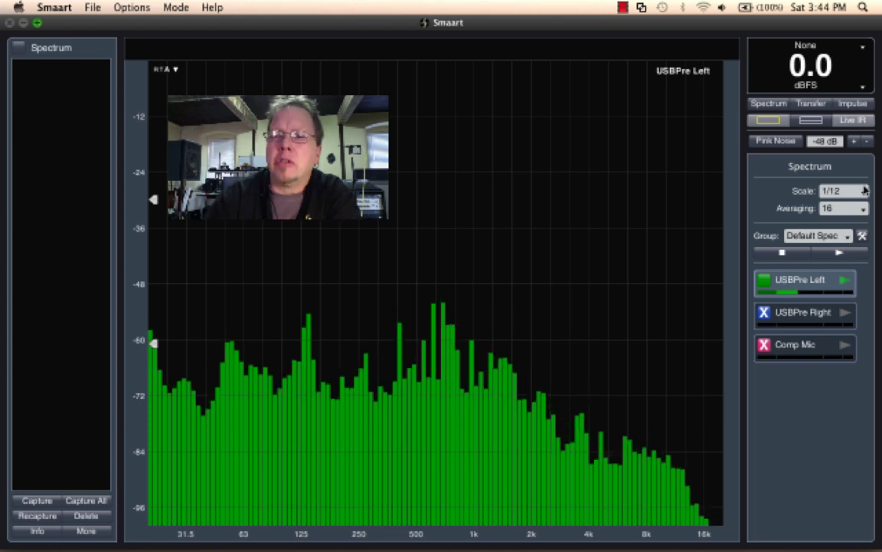
# - Switch the spectrum averaging from 16 to Fast, then to the Slow integrating setting
pyautogui.click(839, 209)
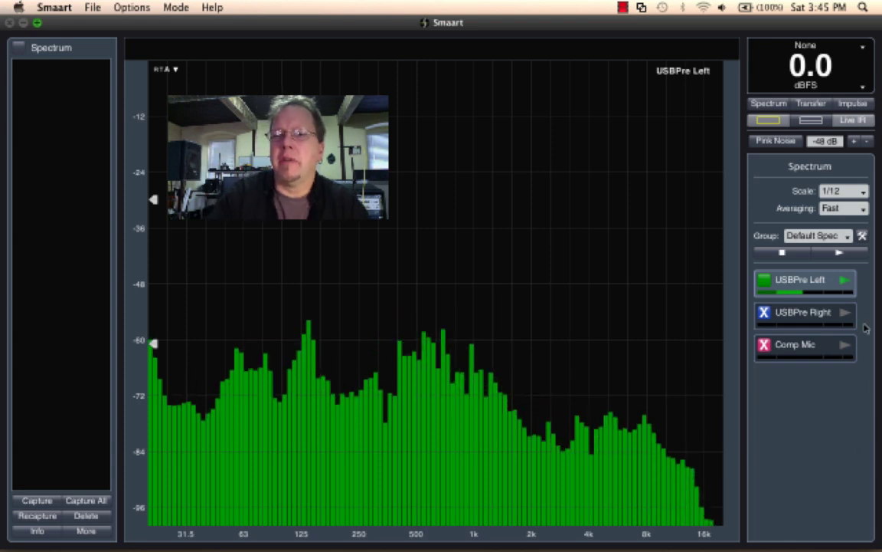
pyautogui.click(826, 208)
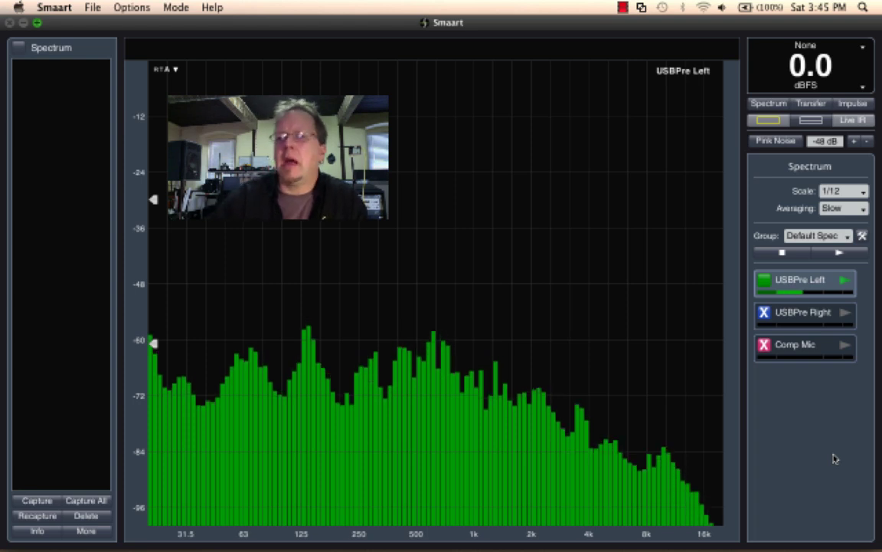
pyautogui.click(839, 208)
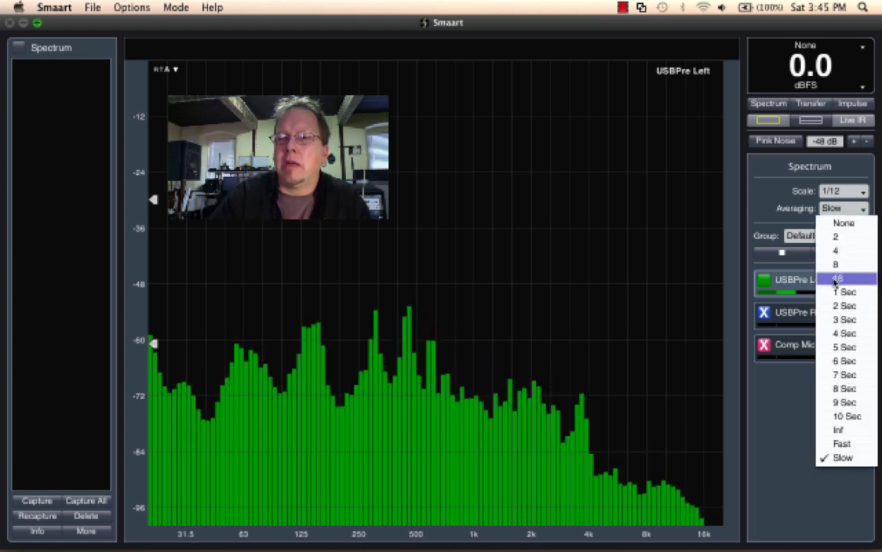
# - Step the averaging through 1 Sec and 10 Sec, leaving it on Inf
pyautogui.click(842, 300)
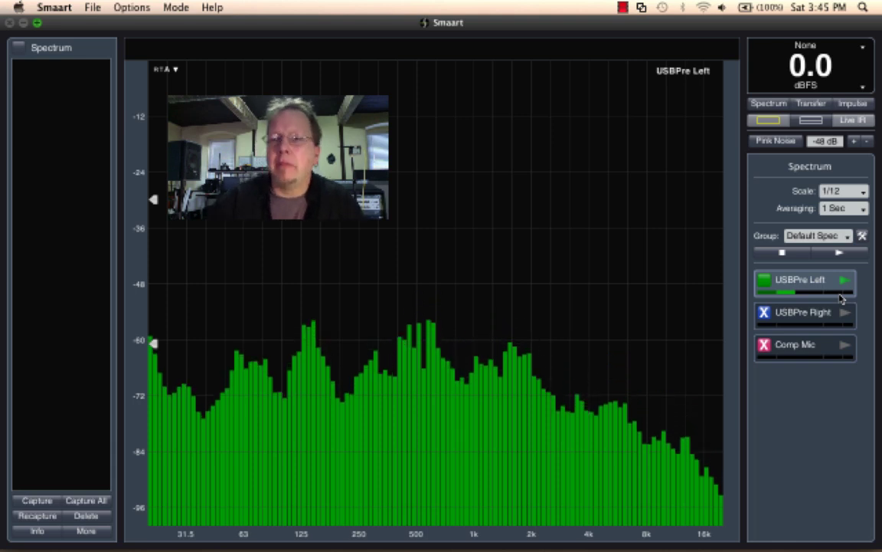
pyautogui.click(843, 208)
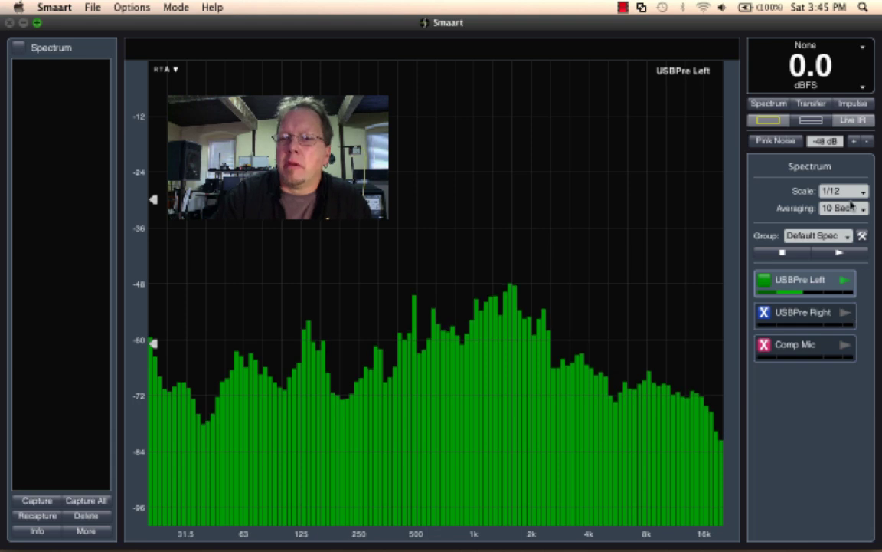
pyautogui.click(839, 207)
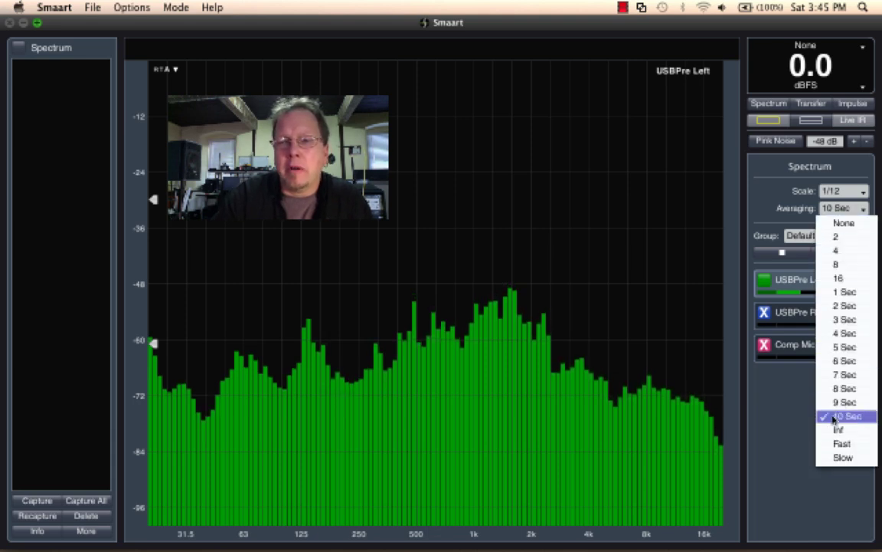
pyautogui.click(837, 443)
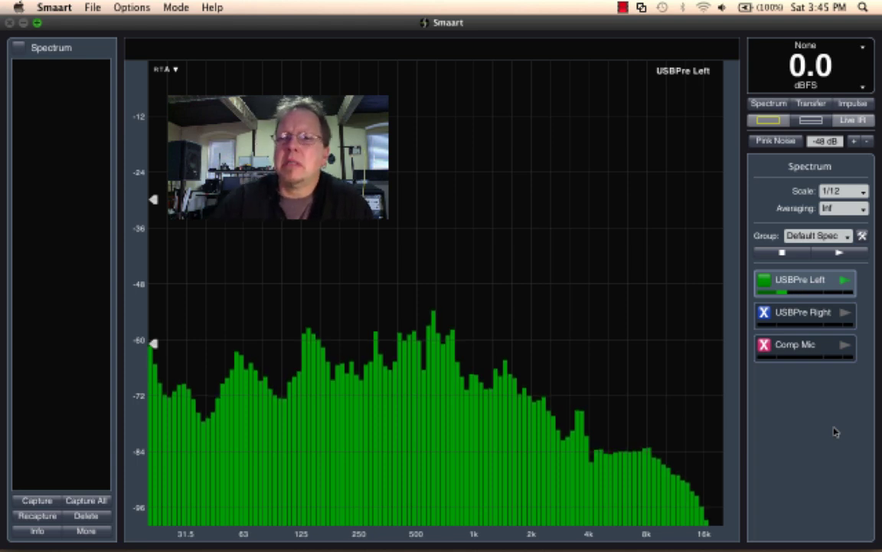
pyautogui.click(841, 209)
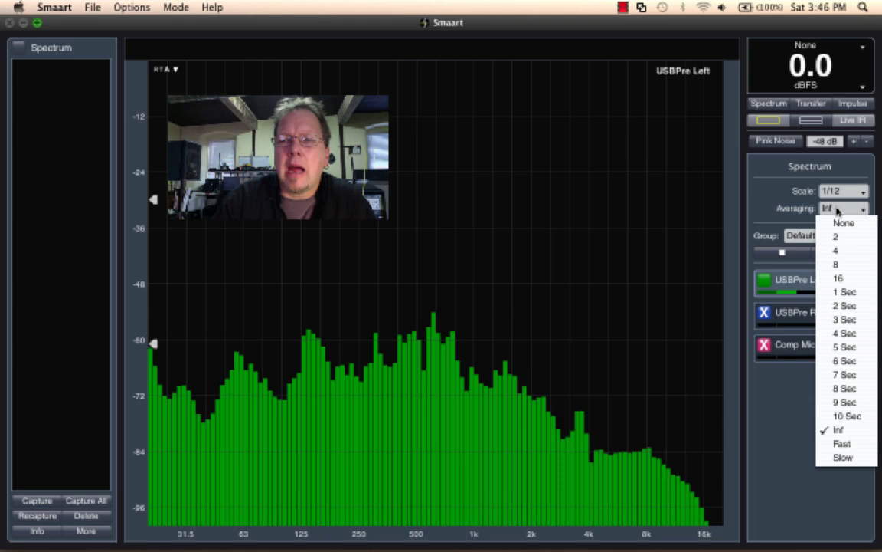
pyautogui.moveTo(843, 222)
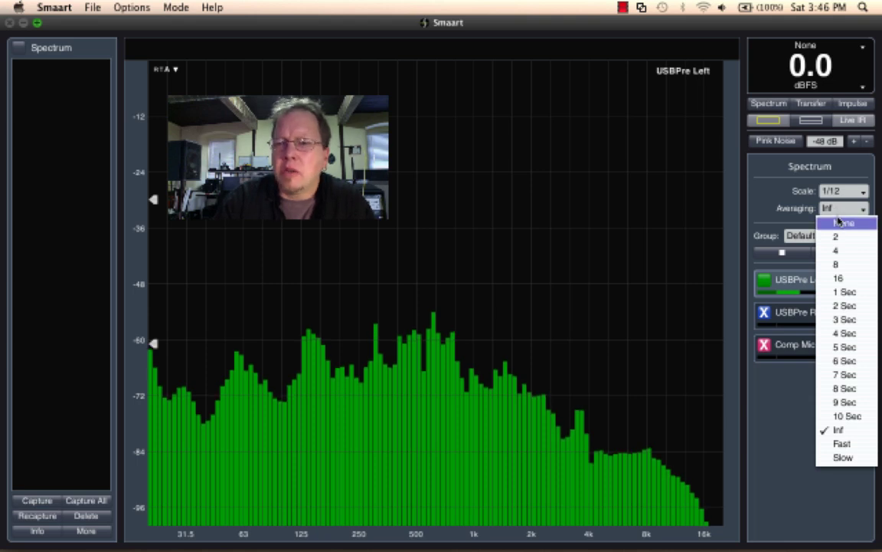
# - Turn averaging off with None, briefly try Fast, then settle back on None
pyautogui.click(845, 222)
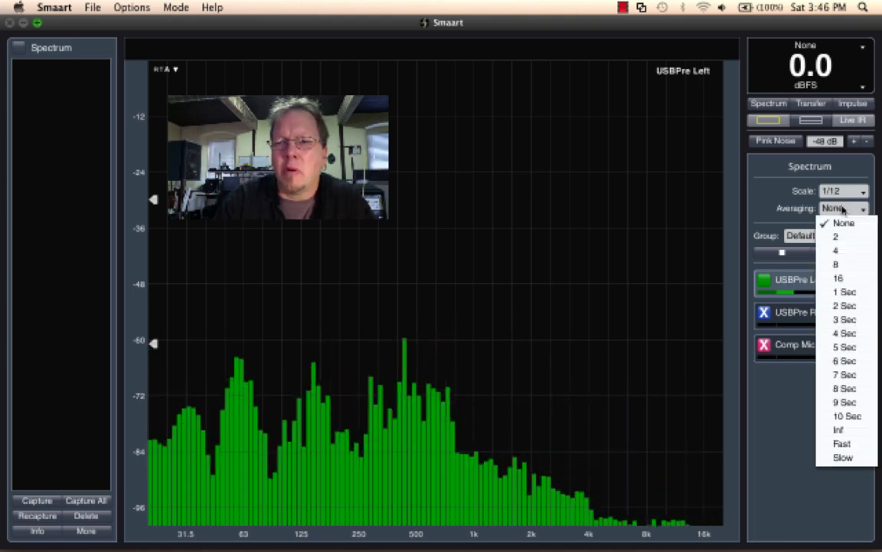
pyautogui.click(843, 444)
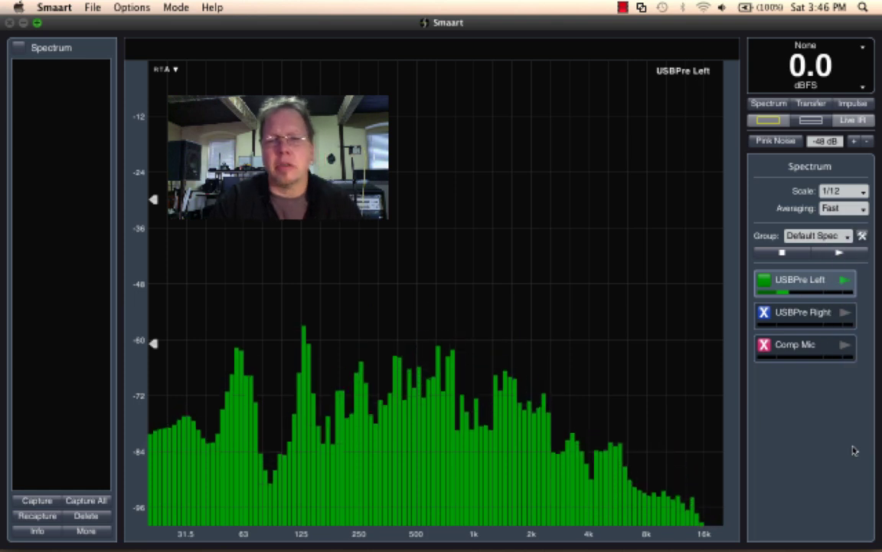
pyautogui.click(832, 208)
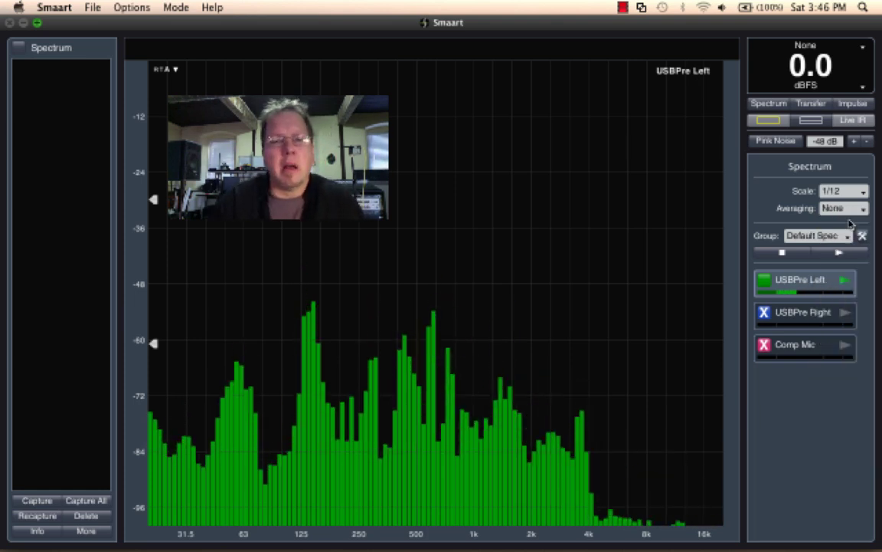